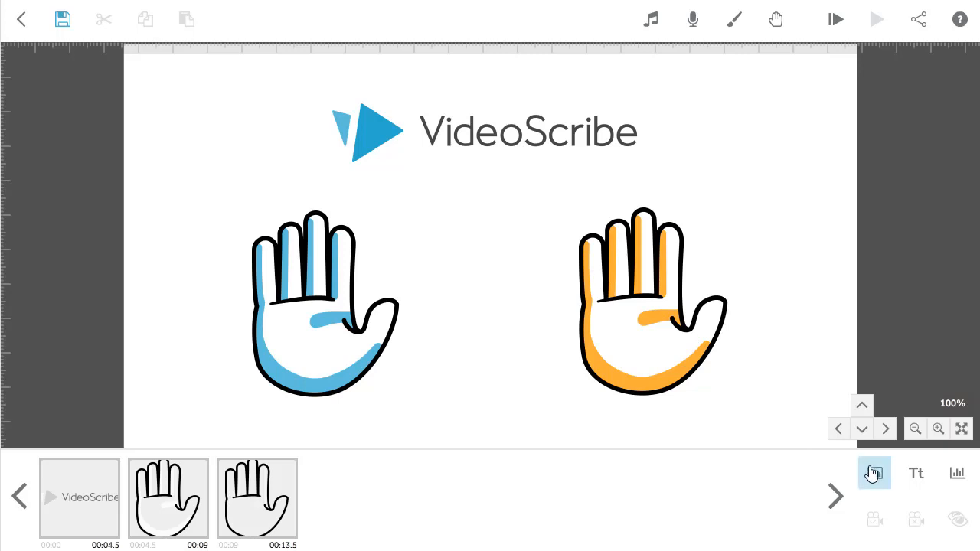
mouse_move(874, 473)
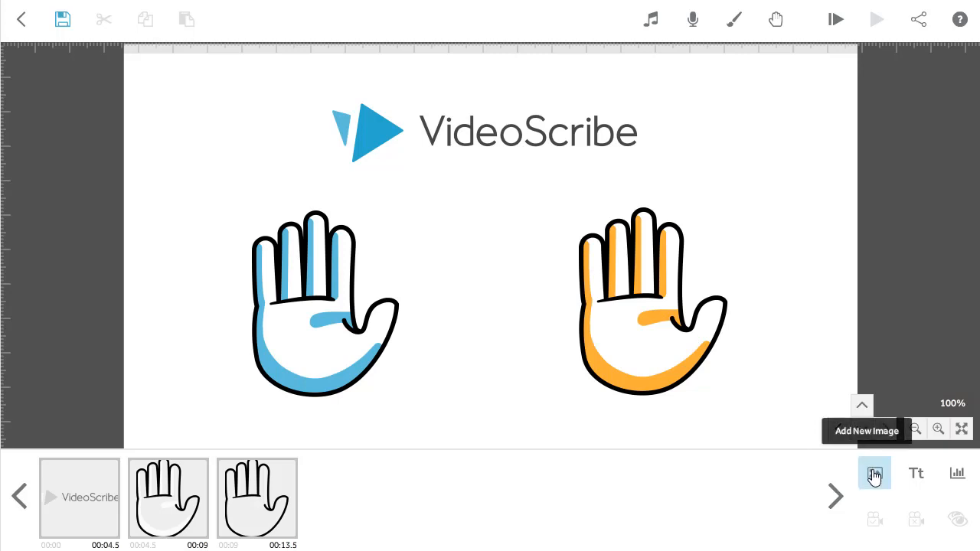
Step: Search the image library for 'scribble' and add the first blank scribble image to the canvas
click(874, 472)
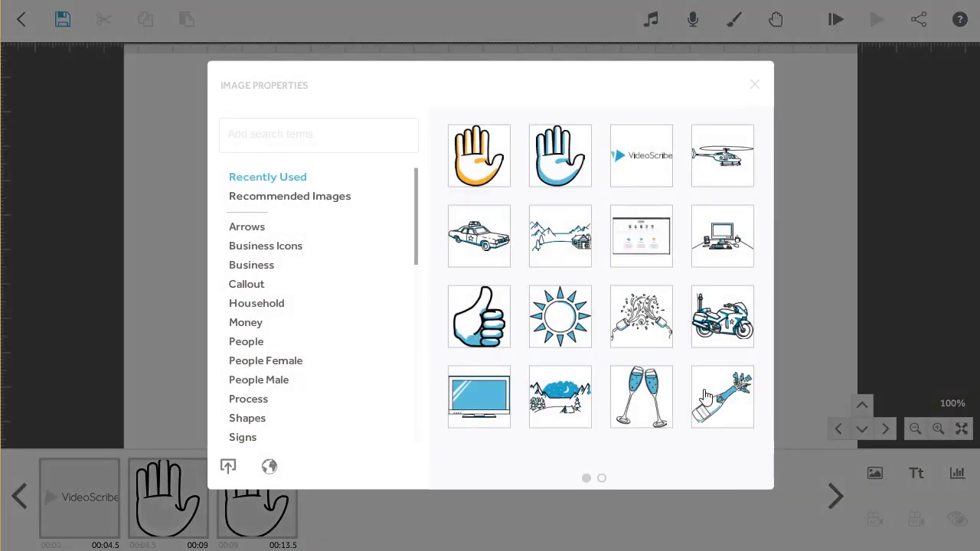
click(319, 134)
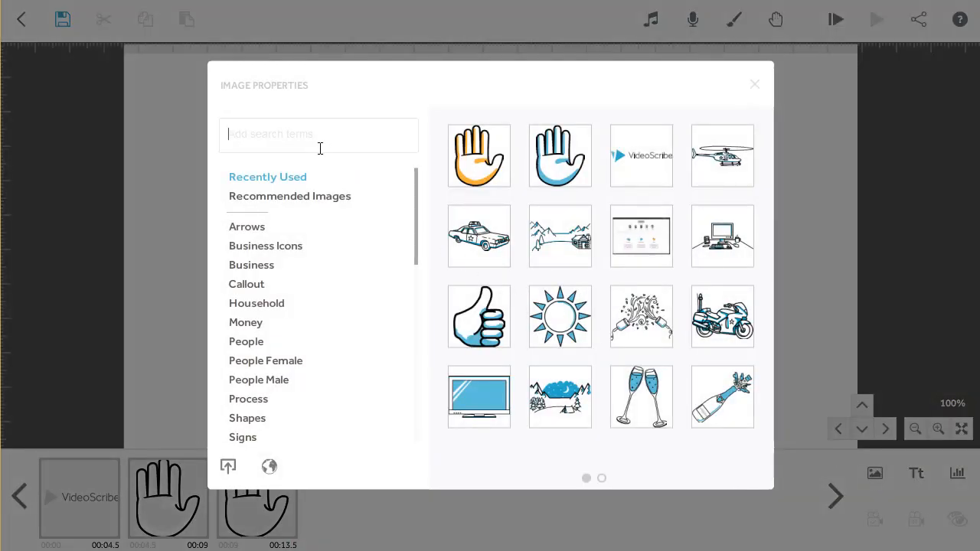
text(scribble)
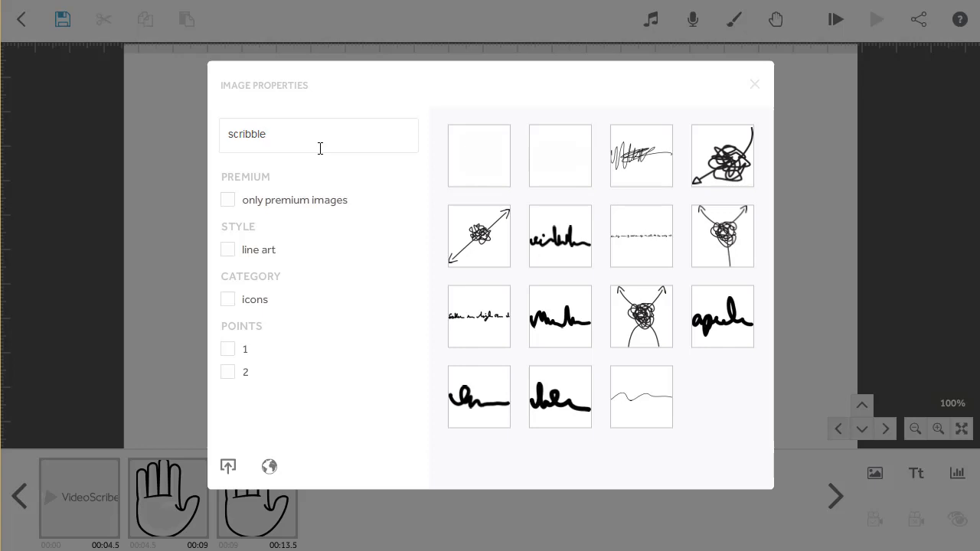
mouse_move(479, 170)
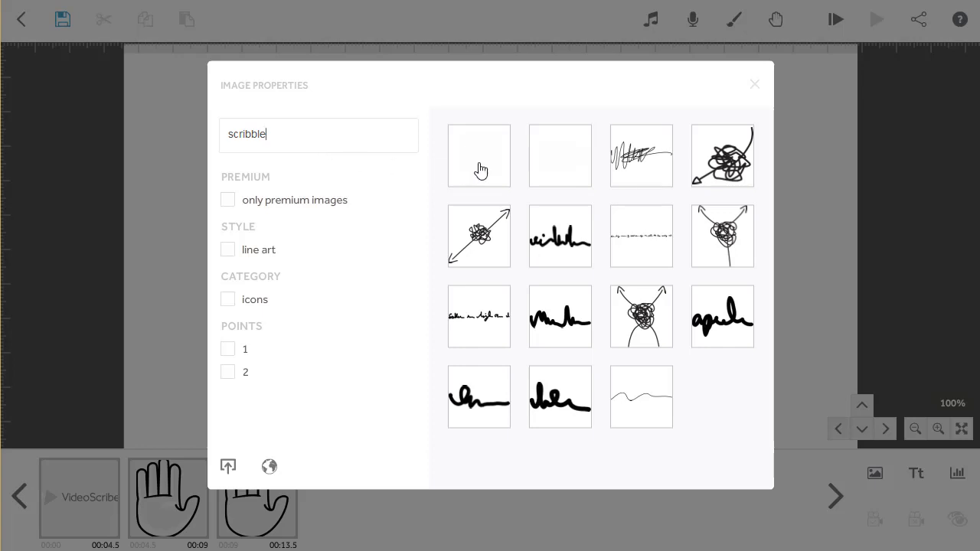
mouse_move(470, 164)
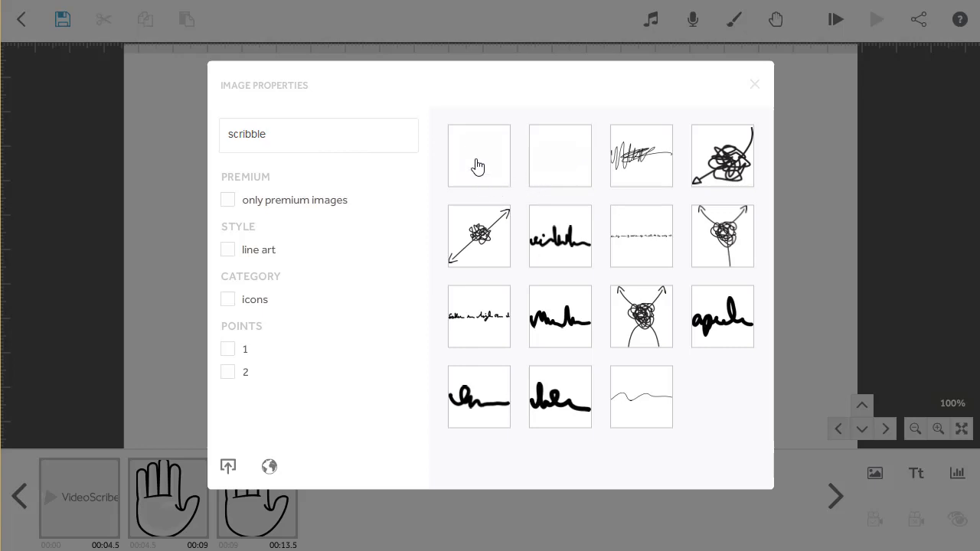
click(319, 133)
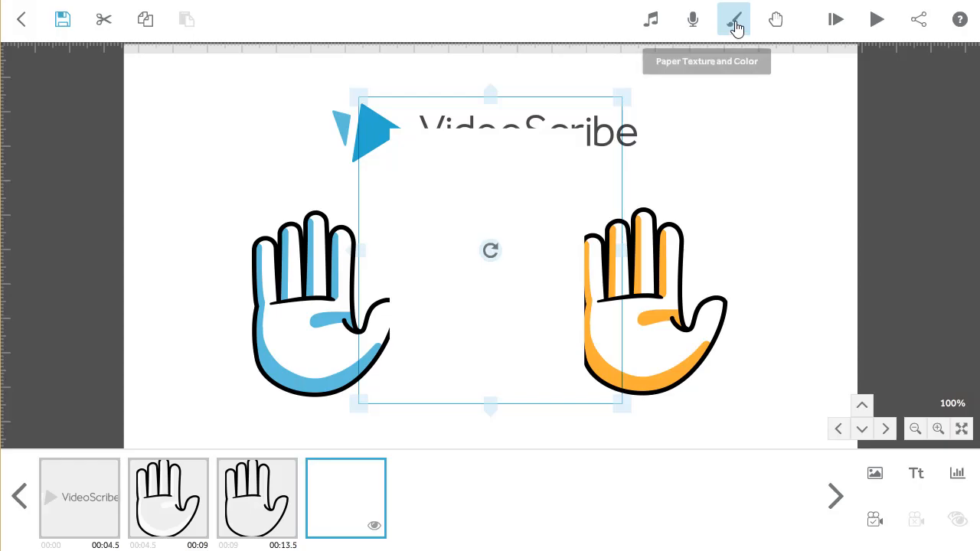
Step: Tint the paper pale yellow with hex #edf2be
click(732, 19)
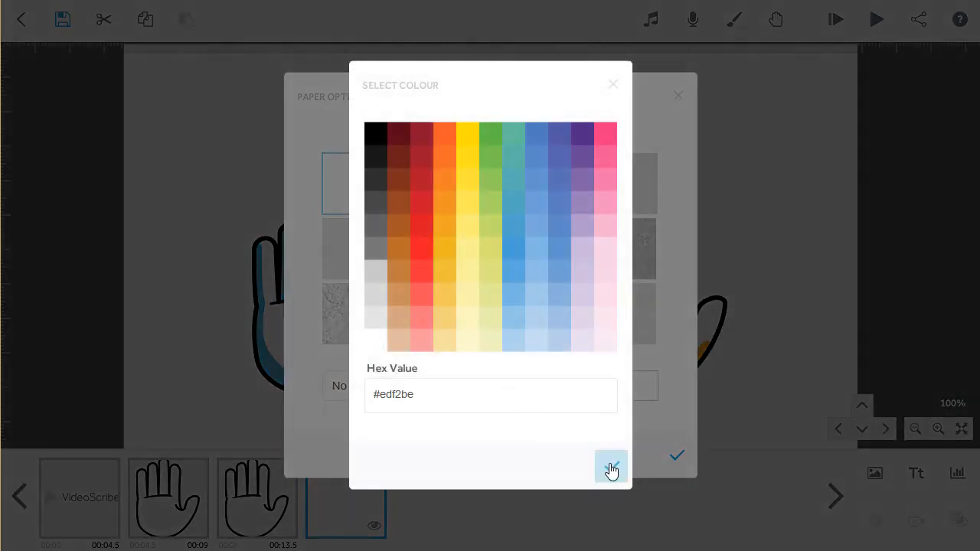
click(611, 456)
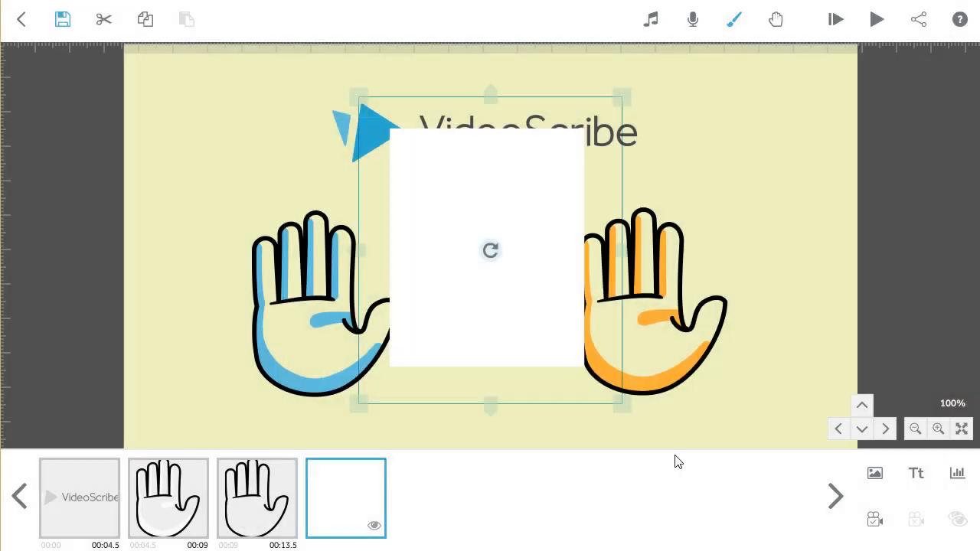
mouse_move(522, 458)
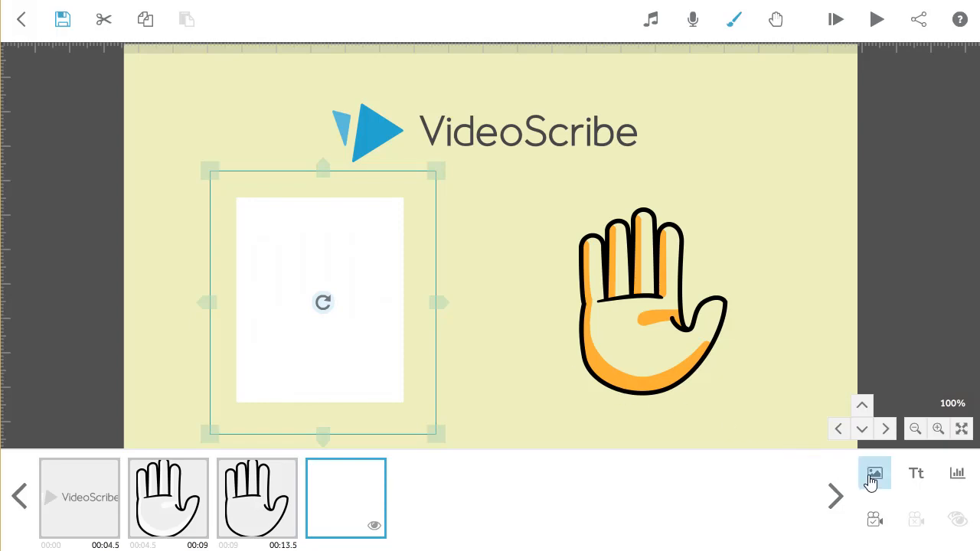
Step: Add a cloud-shaped blank scribble from a 'scr' search over the orange hand
click(874, 473)
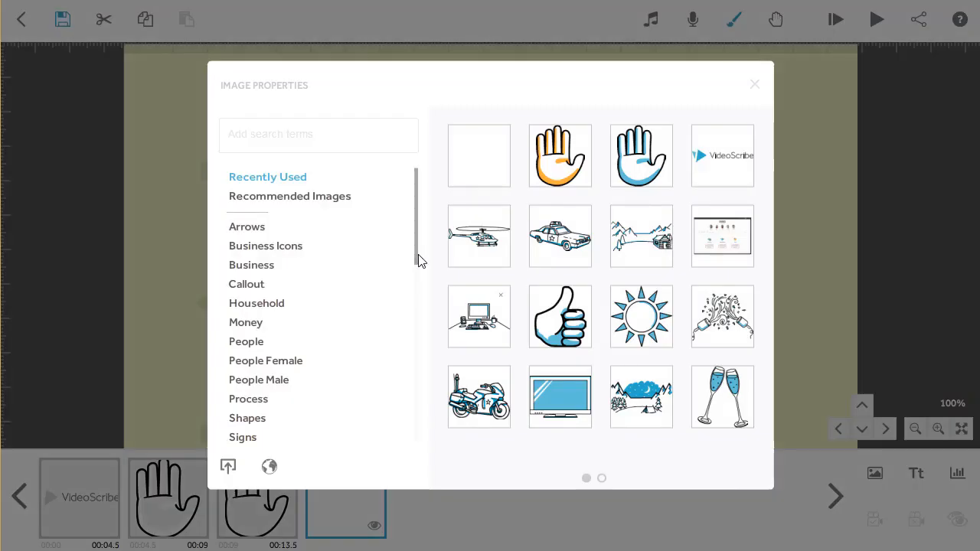
text(scr)
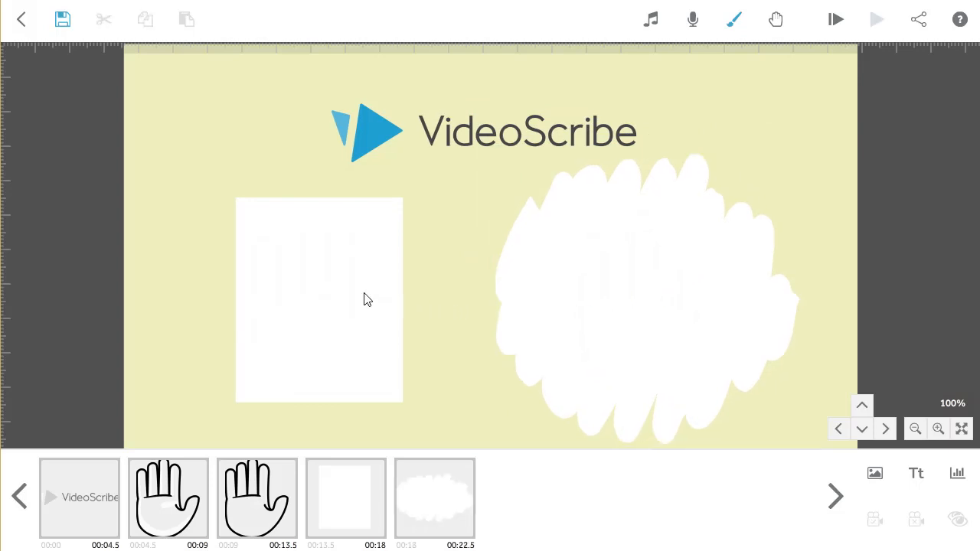
click(345, 498)
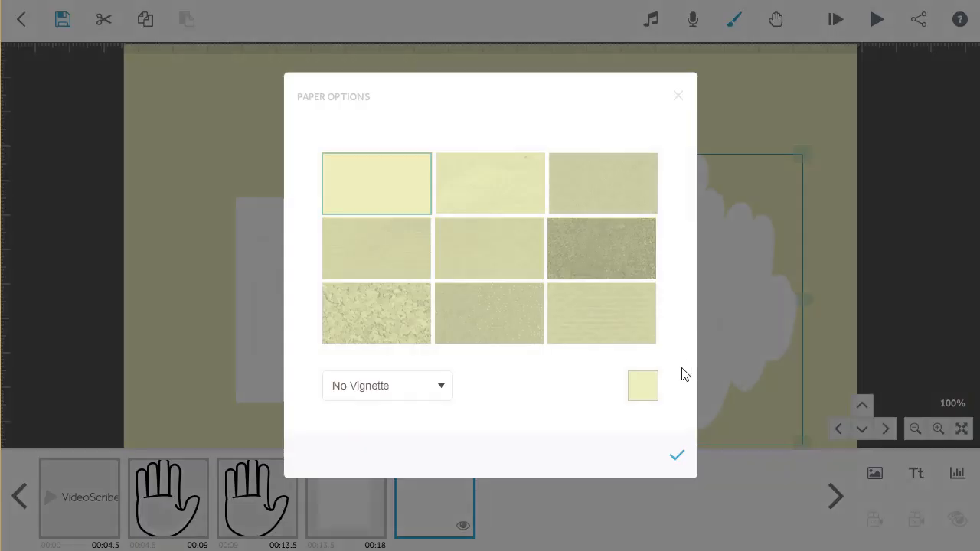
Step: Change the paper colour back to white #ffffff and apply it
click(642, 385)
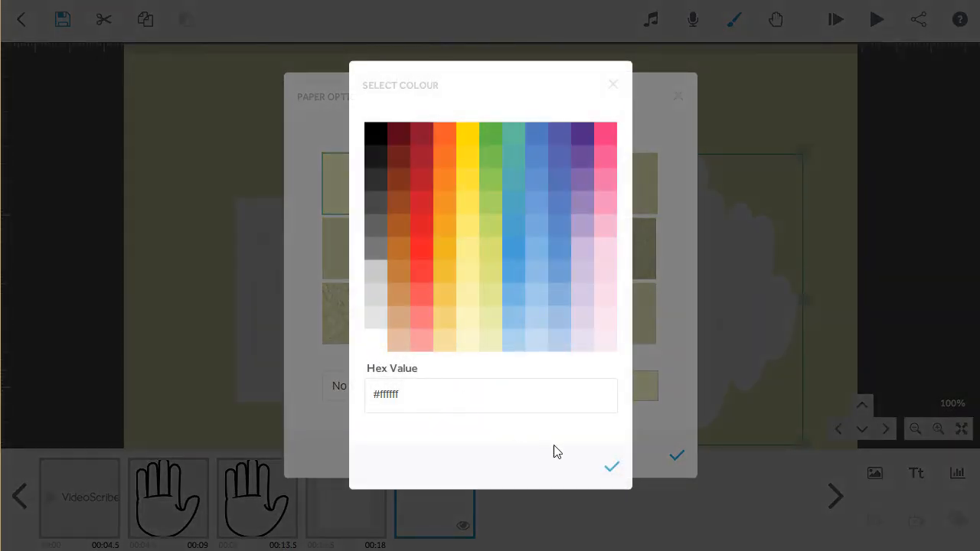
click(611, 467)
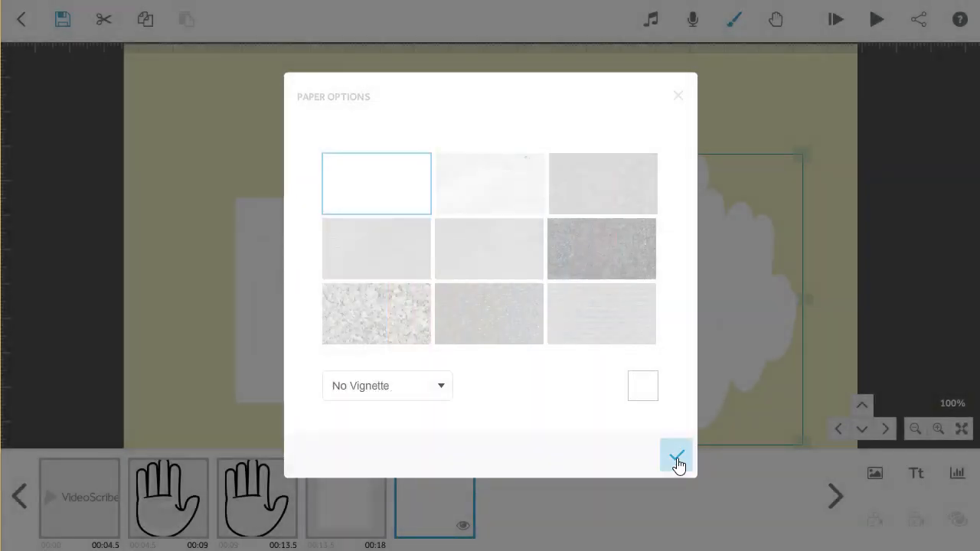
click(676, 456)
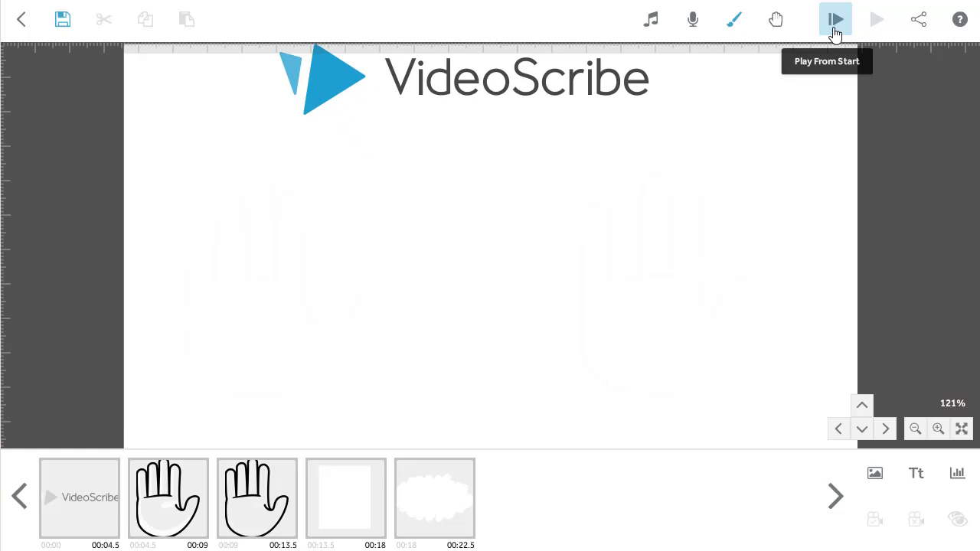
mouse_move(789, 208)
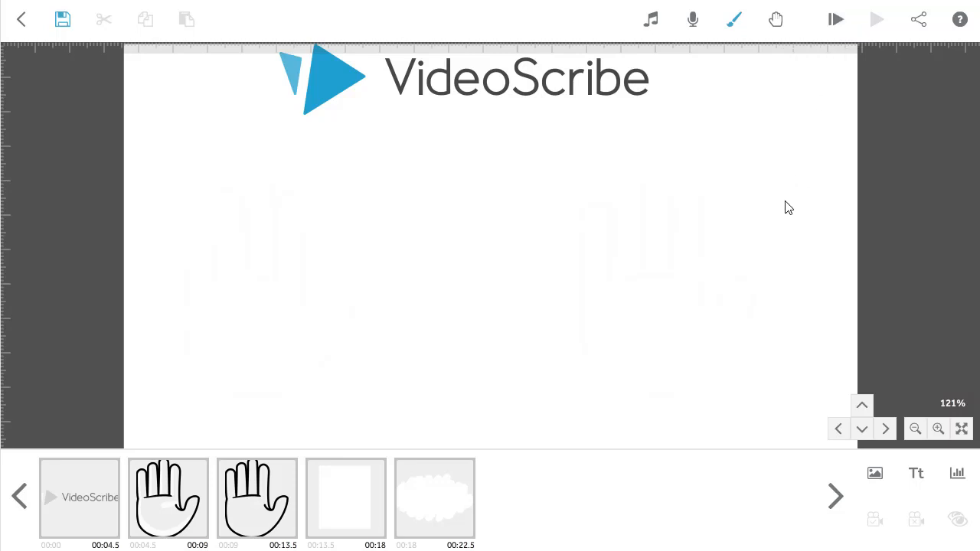
mouse_move(624, 384)
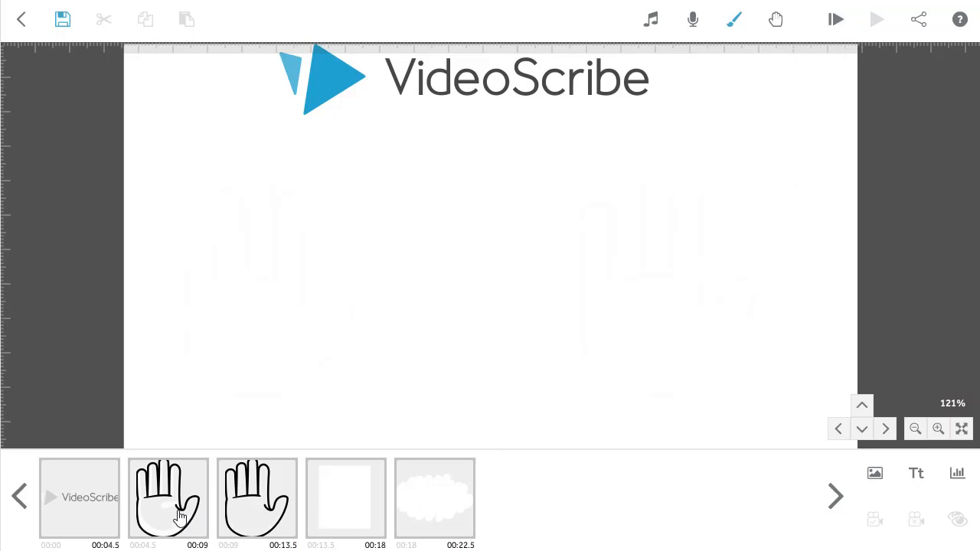
mouse_move(387, 529)
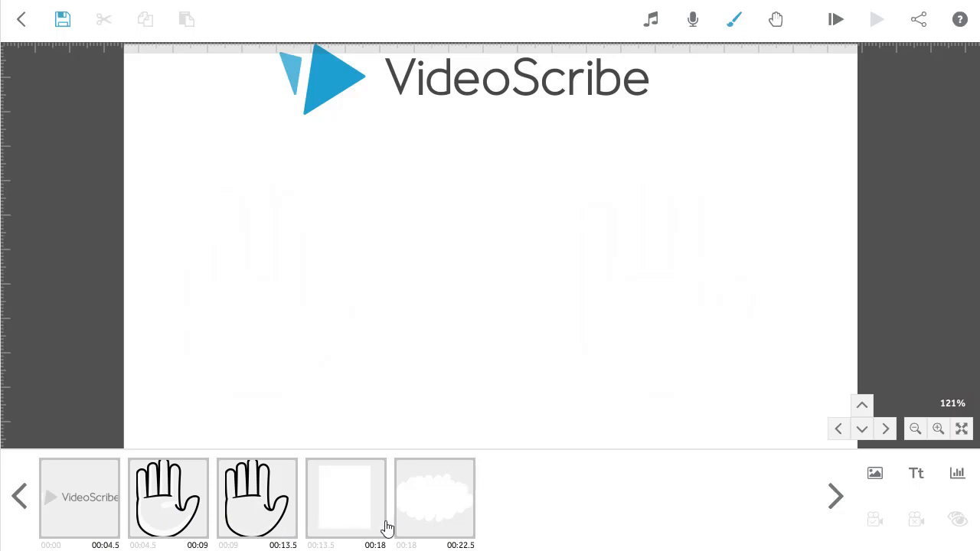
mouse_move(261, 517)
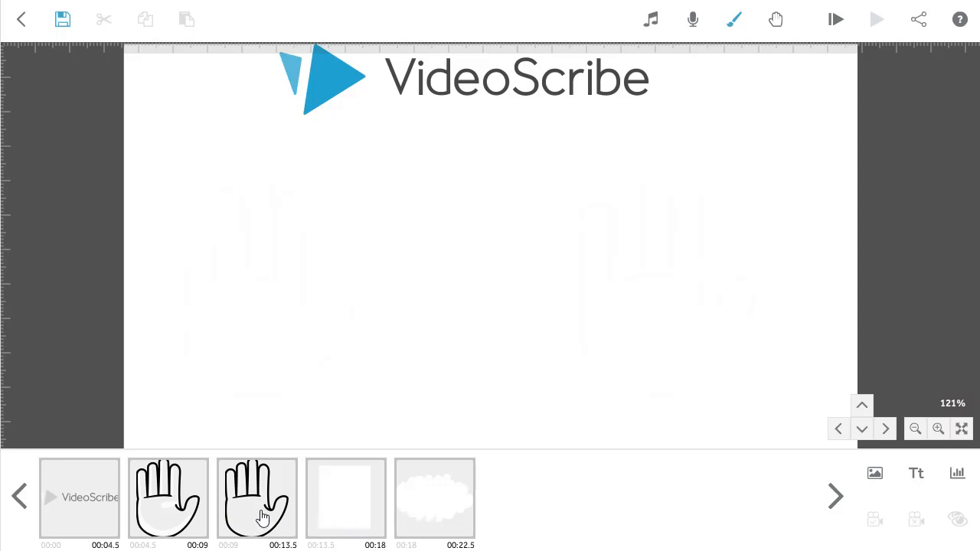
mouse_move(395, 405)
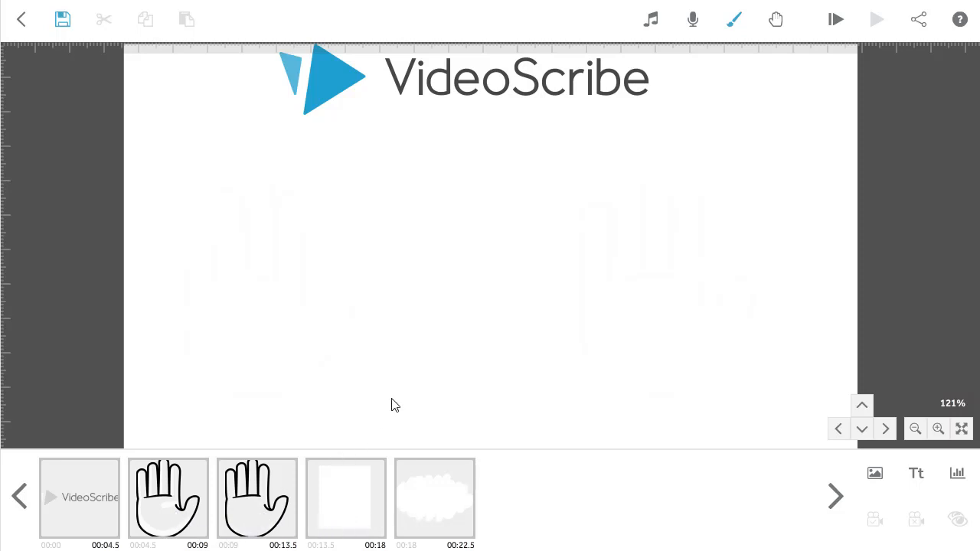
mouse_move(349, 508)
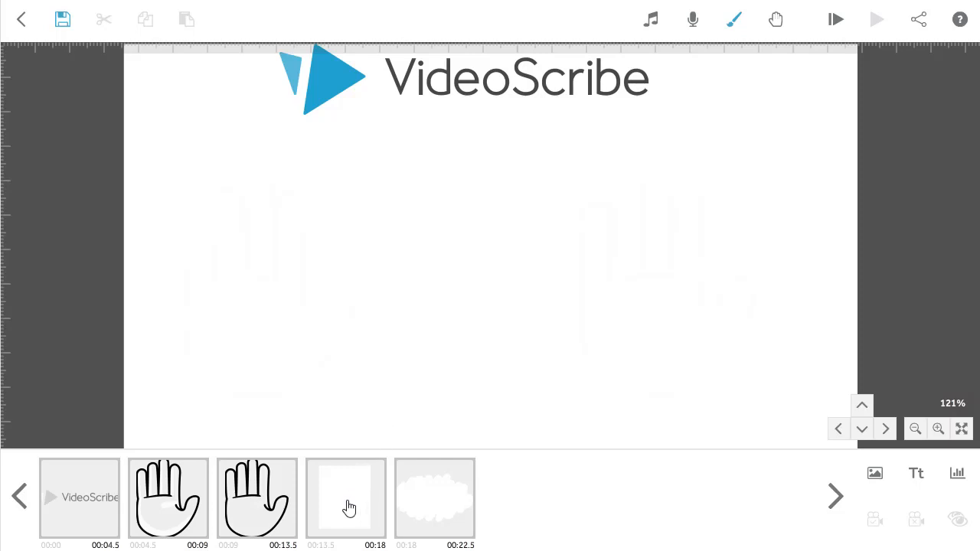
Step: Reorder the timeline so the blank scribble sits between the two hand drawings
click(346, 498)
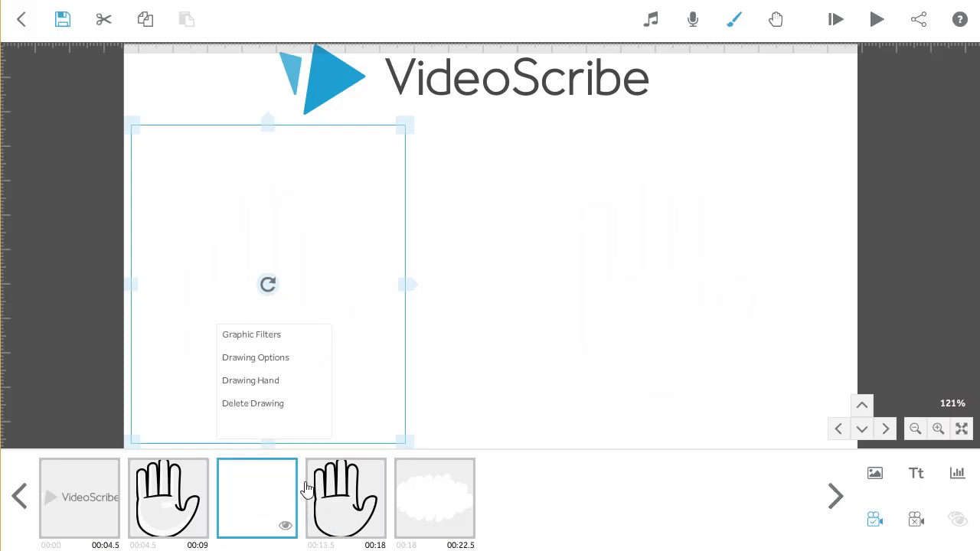
click(257, 497)
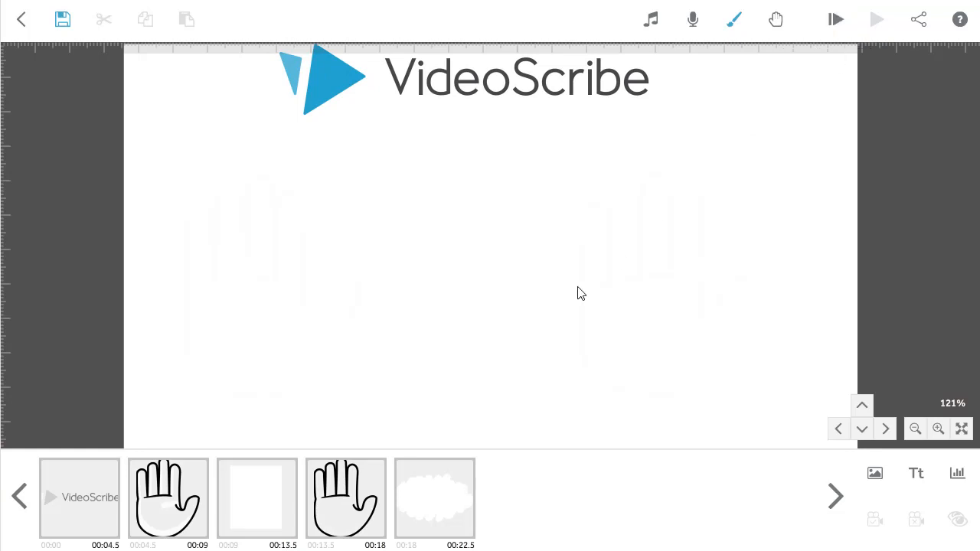
Step: Give the first blank scribble the eraser-holding drawing hand from page 2
click(256, 498)
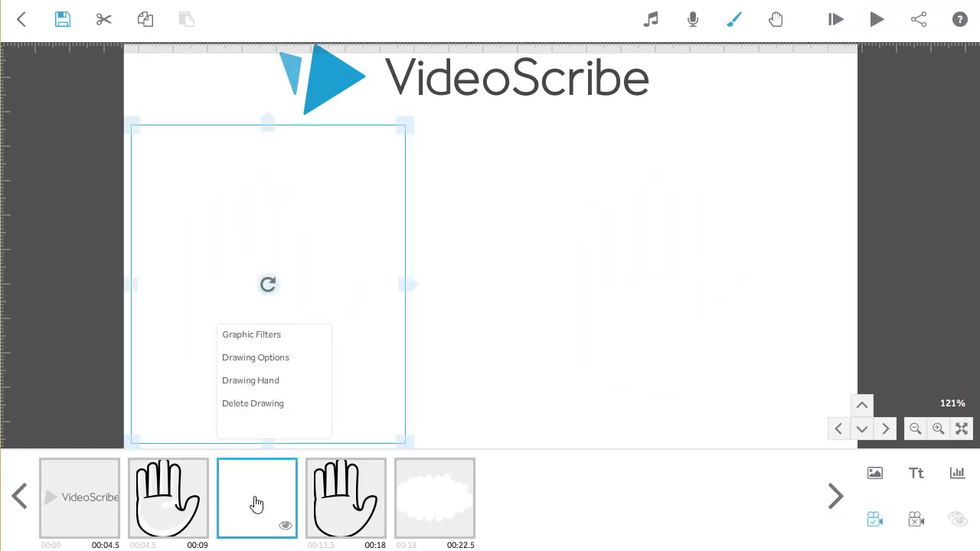
mouse_move(251, 381)
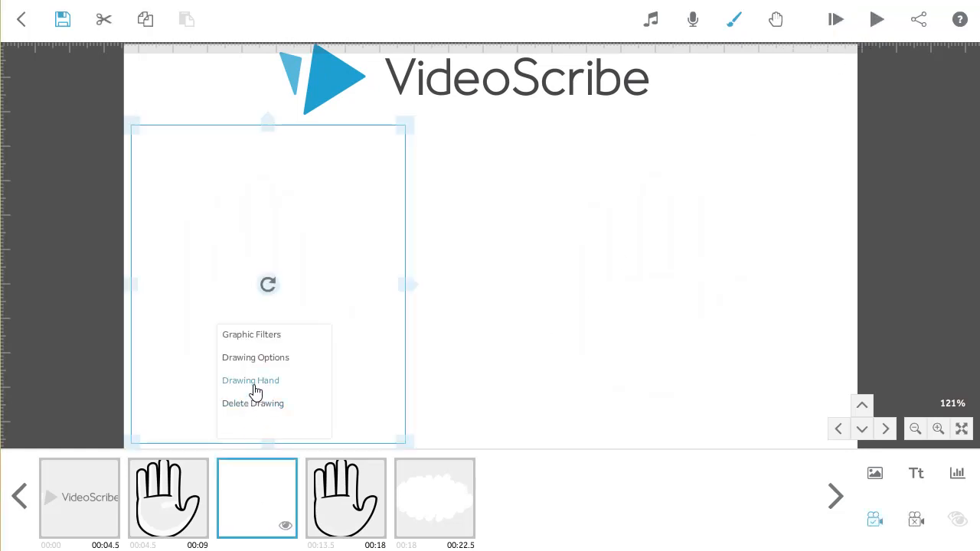
click(250, 380)
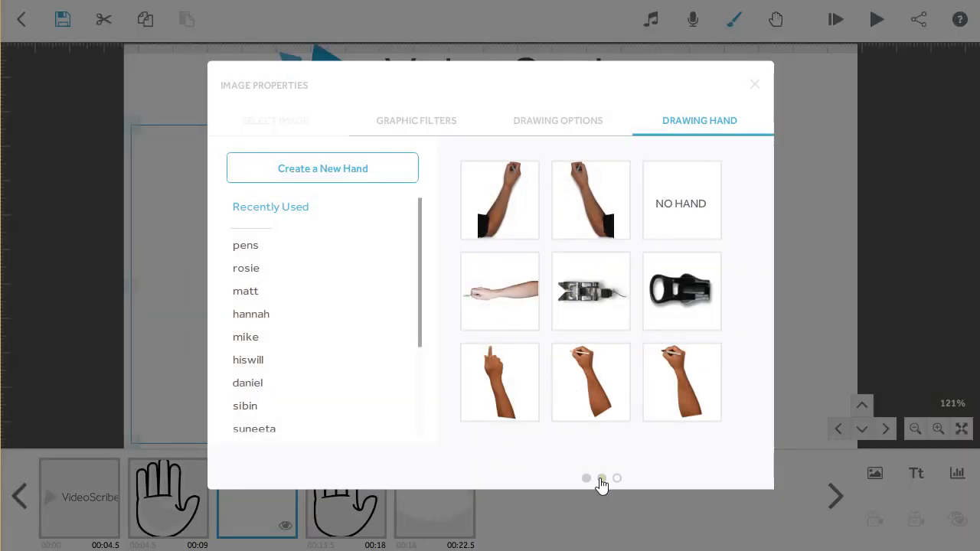
click(617, 478)
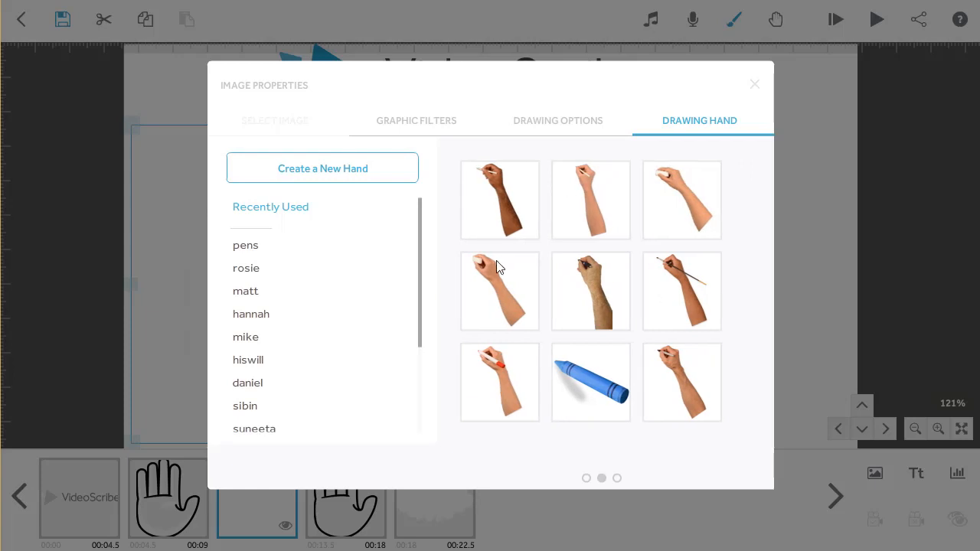
mouse_move(251, 428)
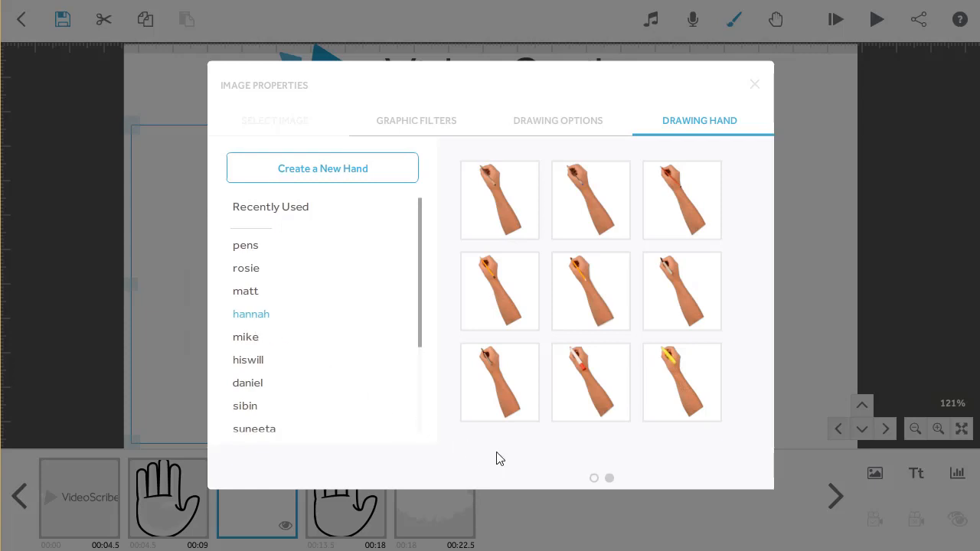
click(609, 478)
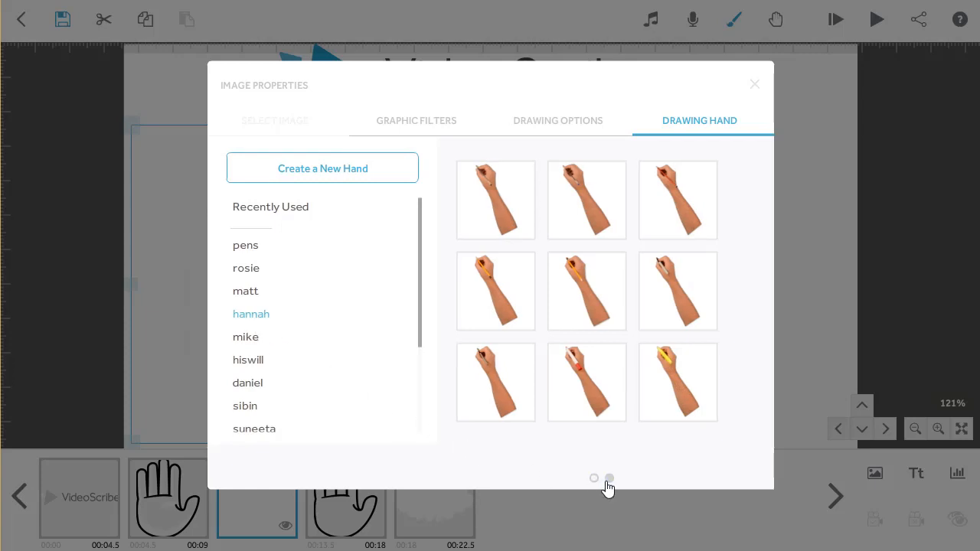
click(609, 478)
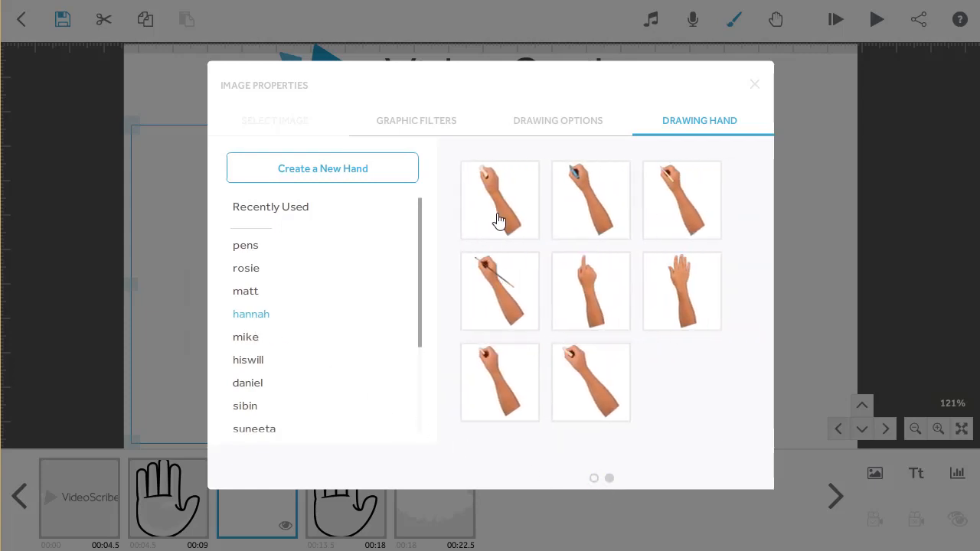
click(499, 200)
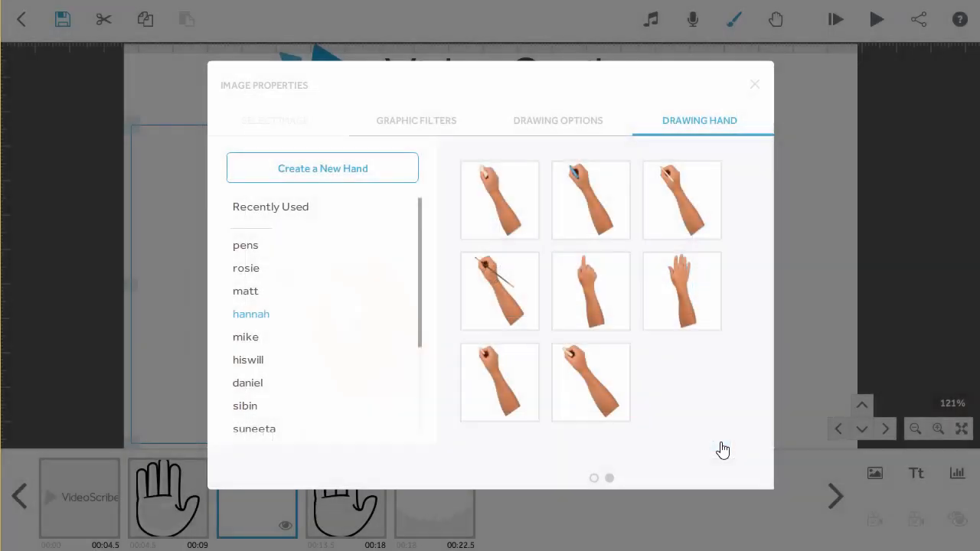
click(557, 120)
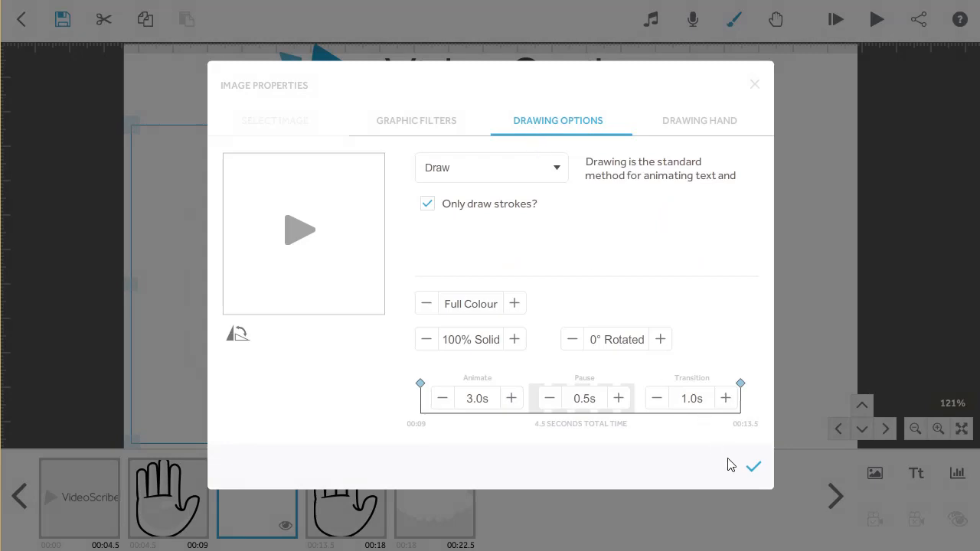
click(752, 467)
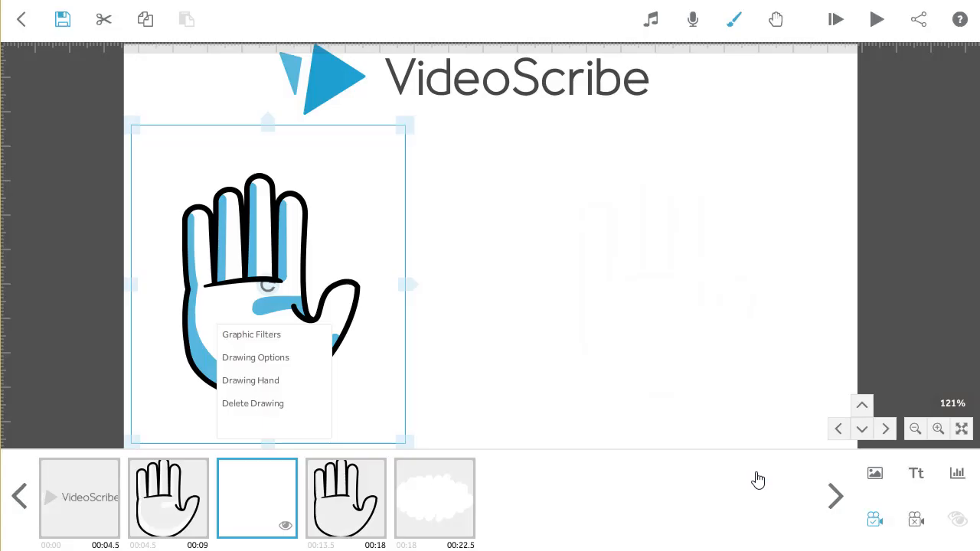
Step: Set the cloud scribble's animation time to 0.0s and play the scene from the start
click(253, 404)
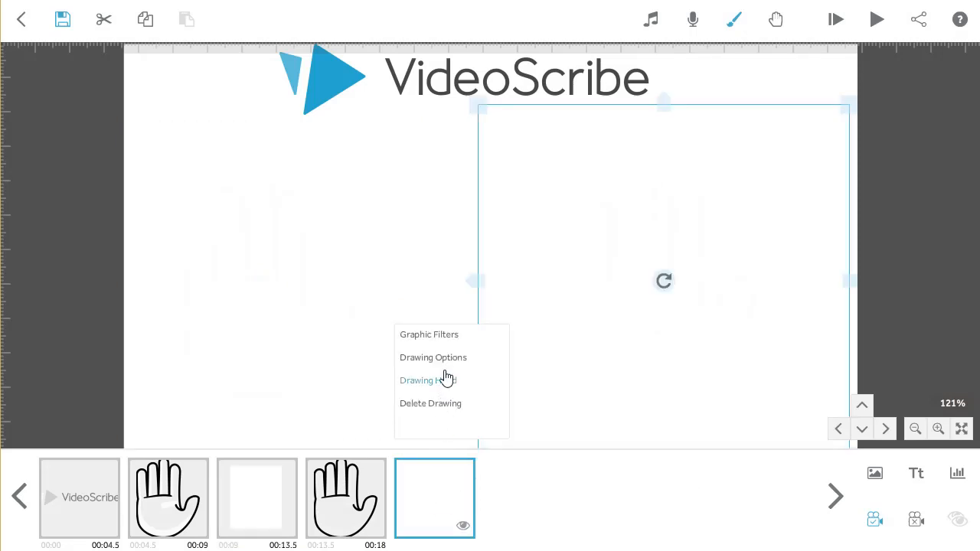
mouse_move(449, 358)
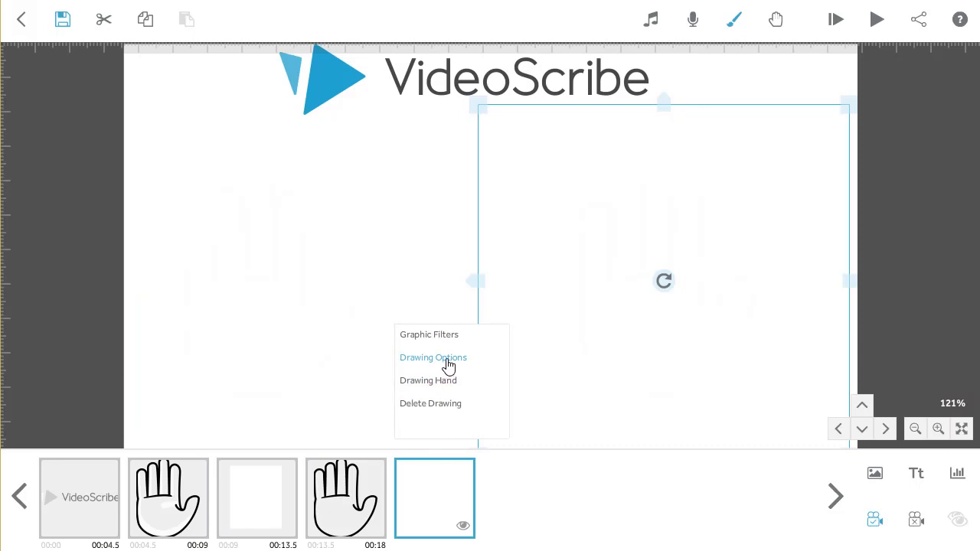
click(432, 358)
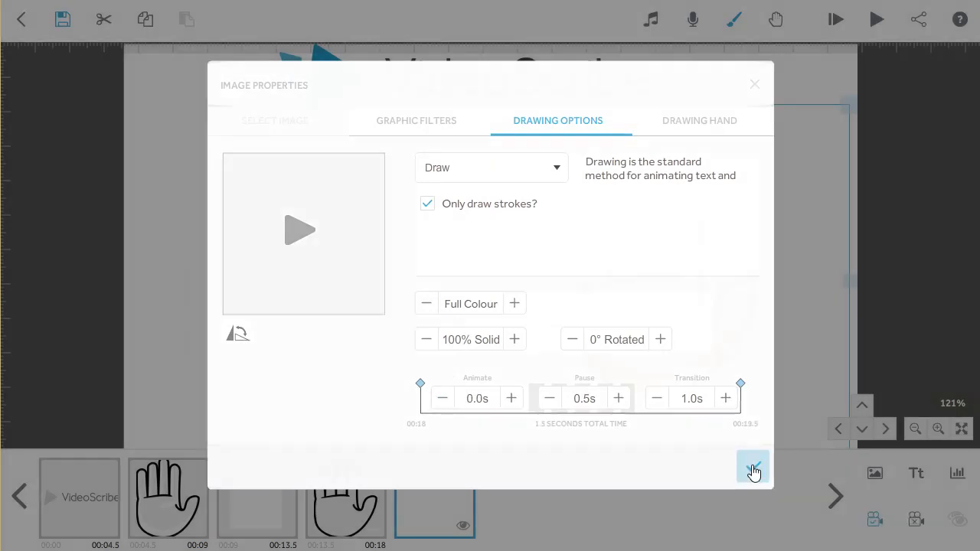
click(753, 467)
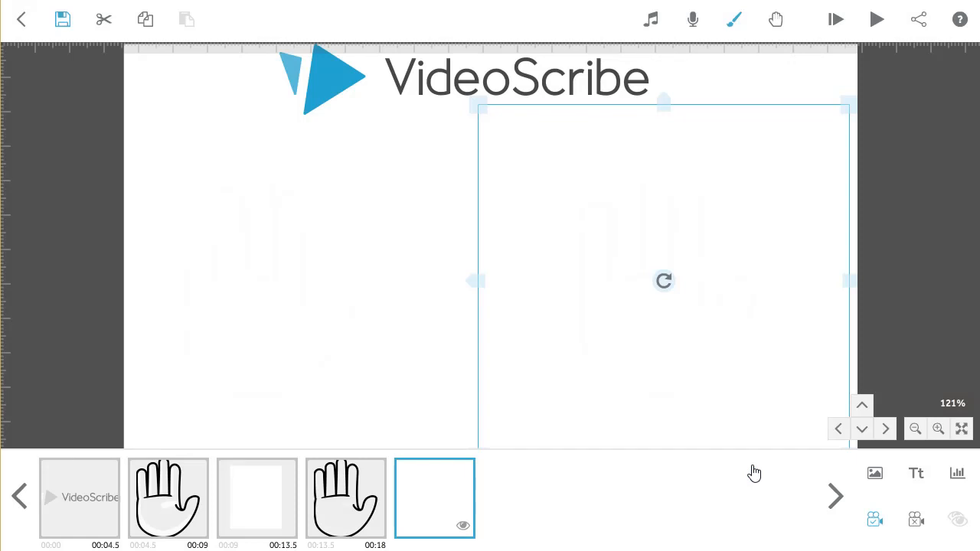
mouse_move(835, 20)
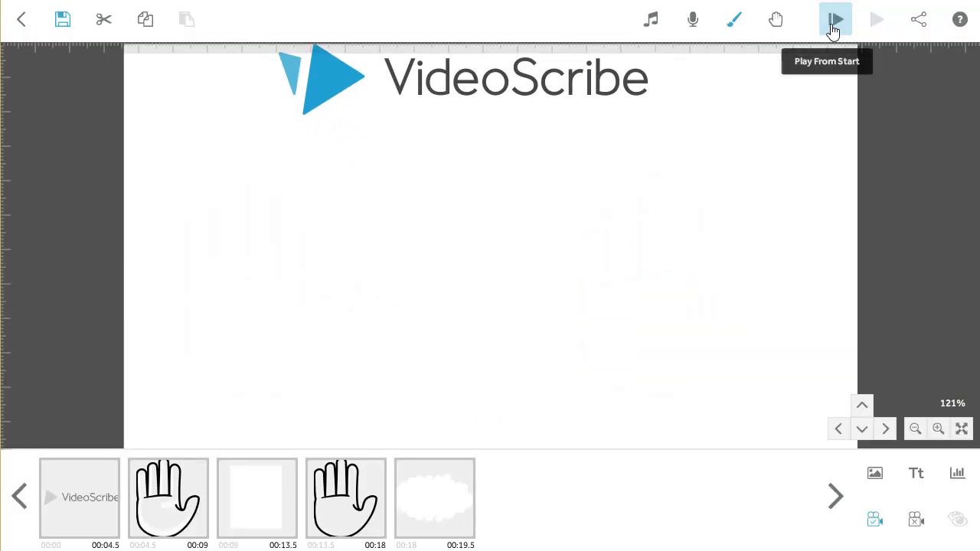
click(835, 19)
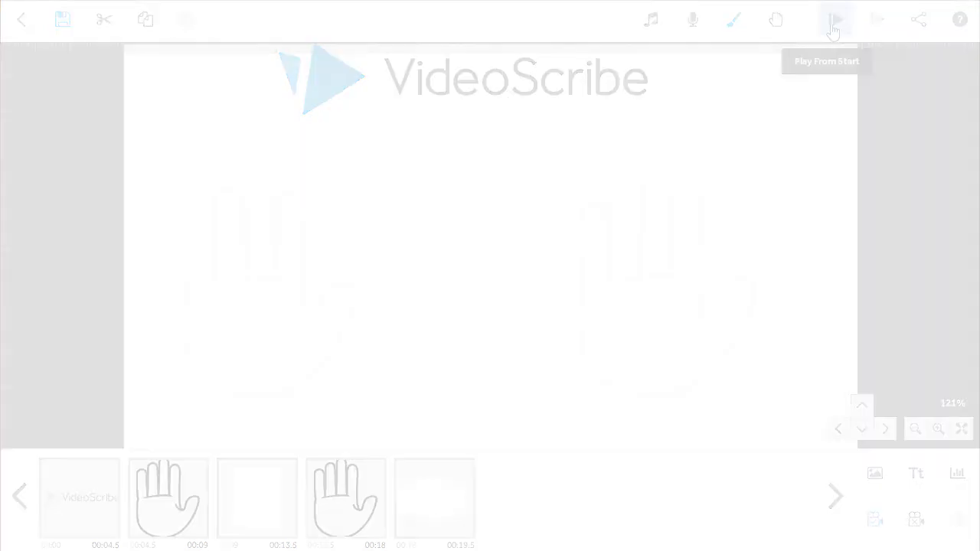